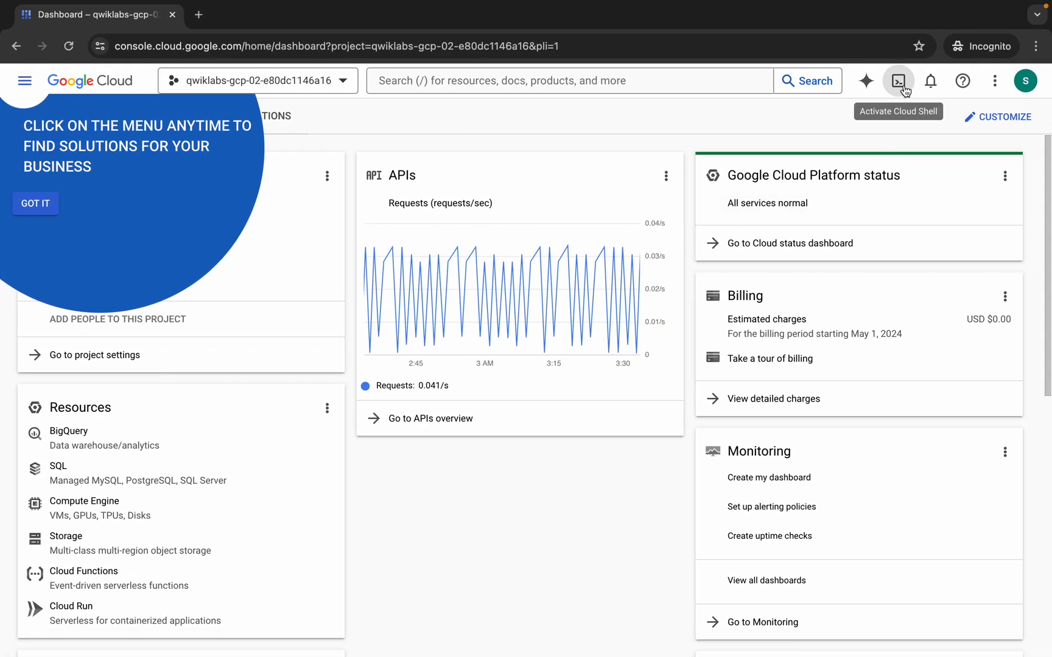
Activate Cloud Shell in the console, glance at the command notes, and return to the lab details page
left_click(898, 81)
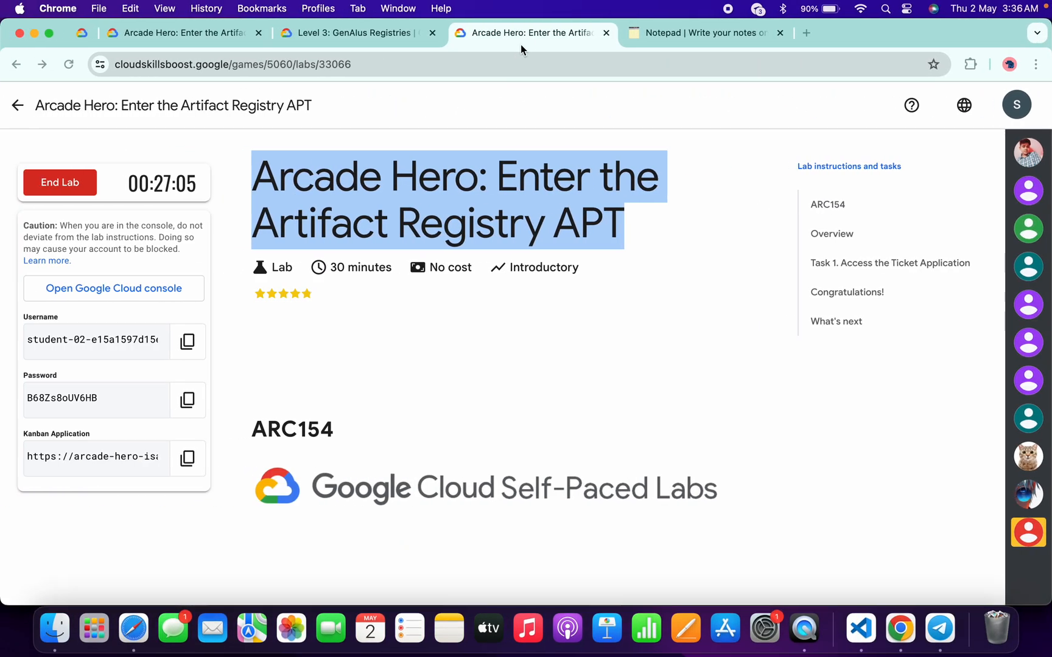
left_click(706, 31)
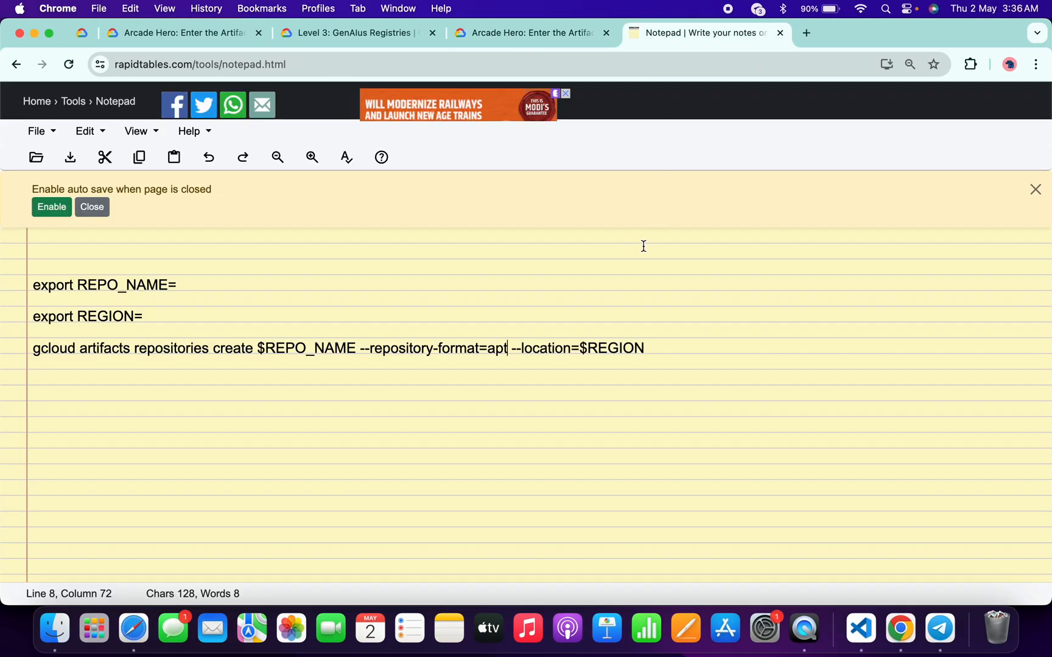
left_click(517, 33)
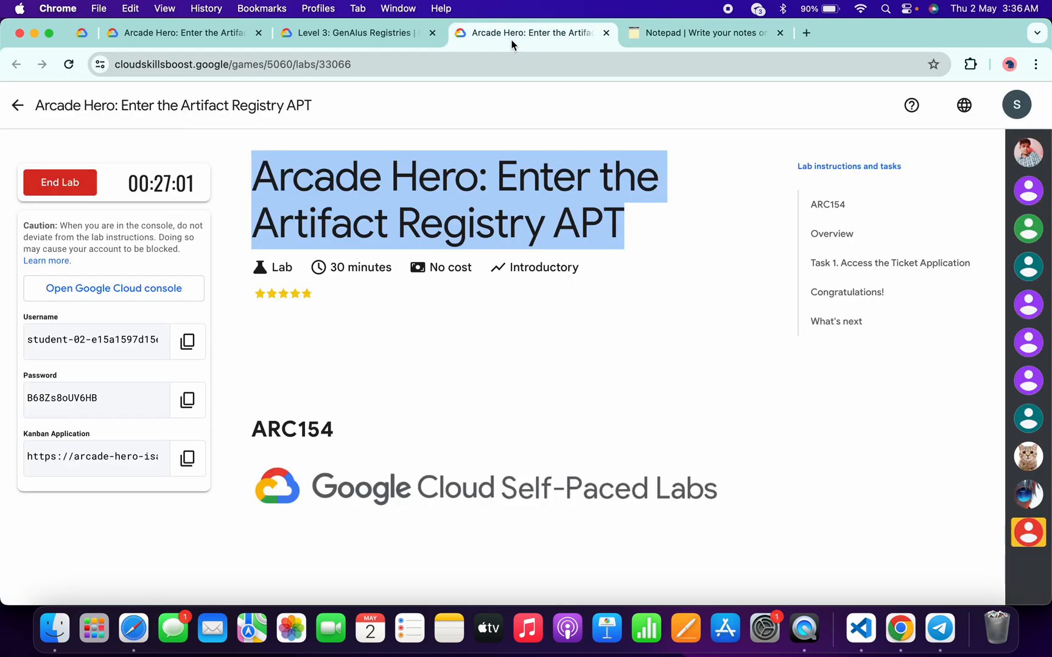
mouse_move(188, 459)
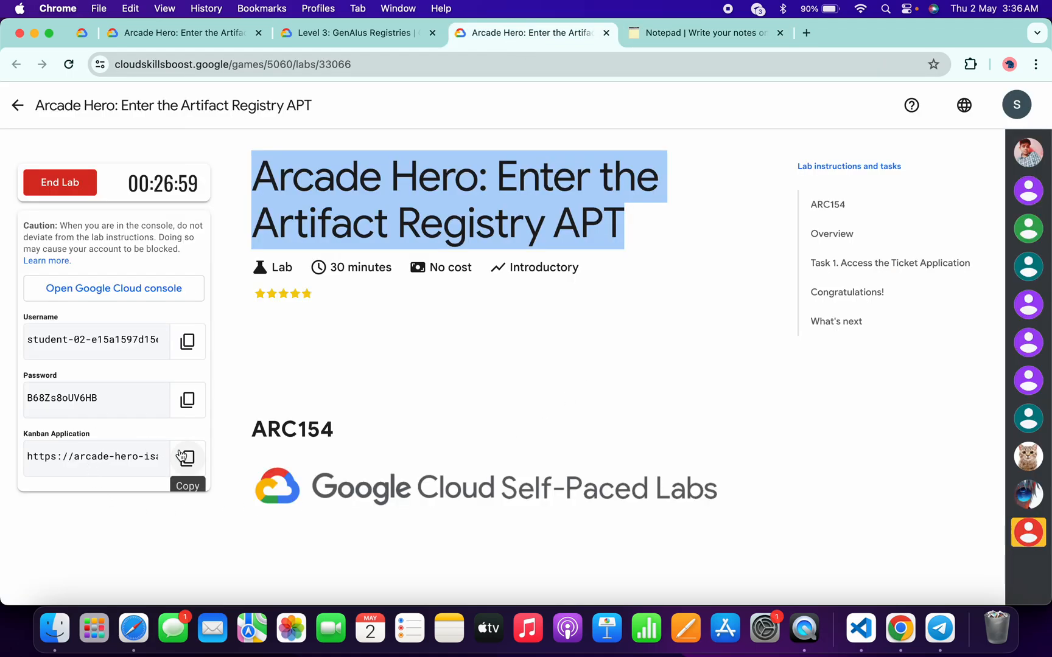
Open the Kanban app at arcade-hero-isauhc54vq-uw.a.run.app and assign the Artifact Registry ticket to yourself
left_click(187, 459)
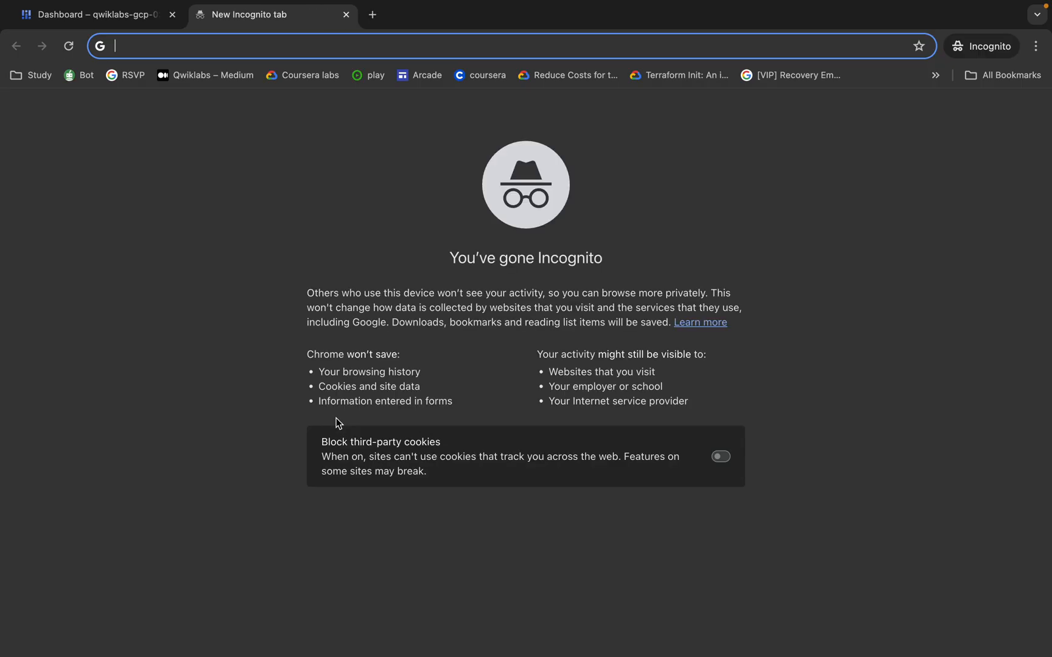
type("arcade-hero-isauhc54vq-uw.a.run.app")
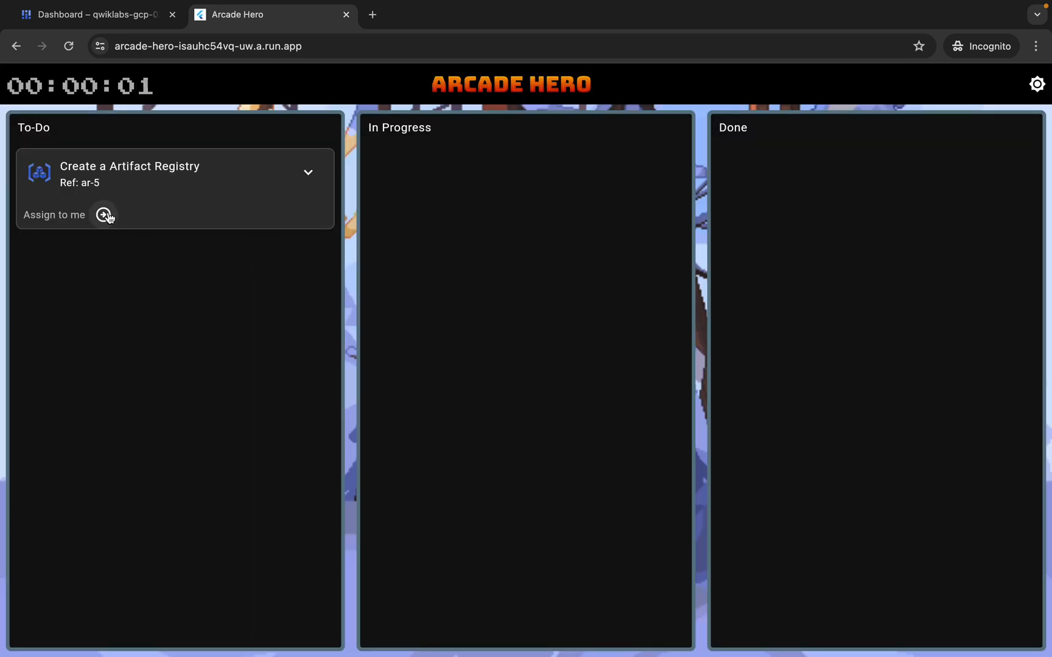
left_click(105, 214)
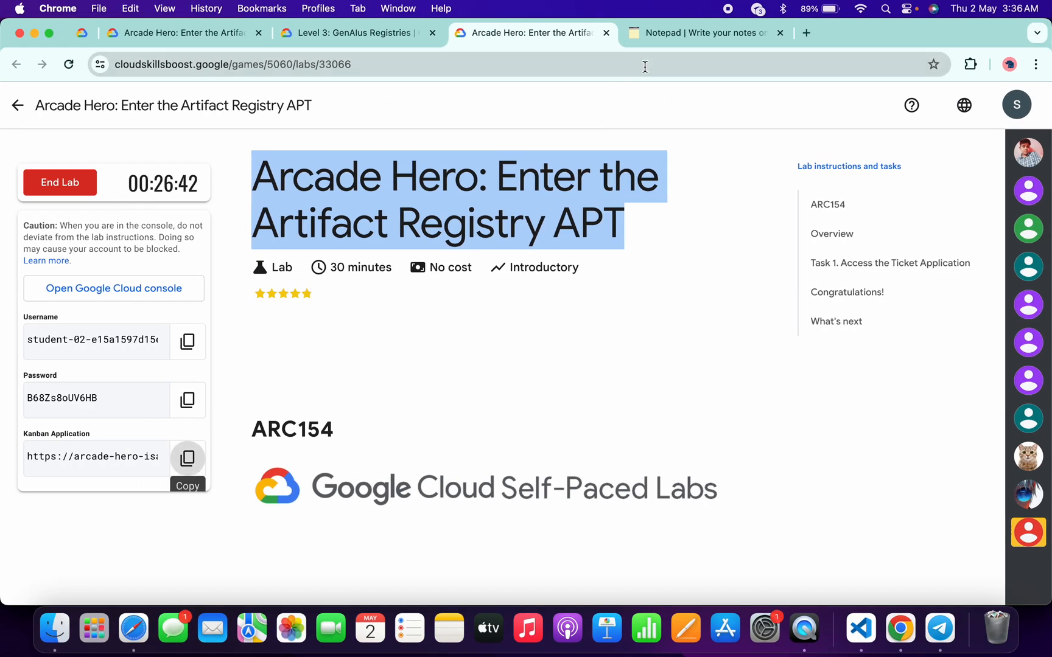
Fill REGION=us-west1 into the notepad commands, copy them all, and return to the console
left_click(700, 31)
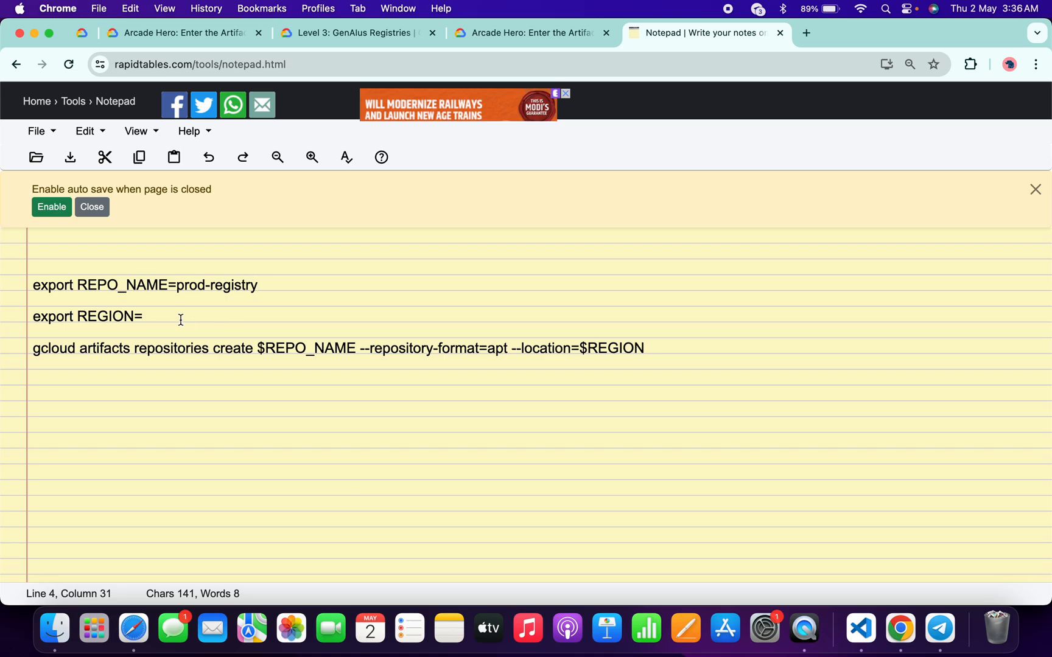
type("us-west1")
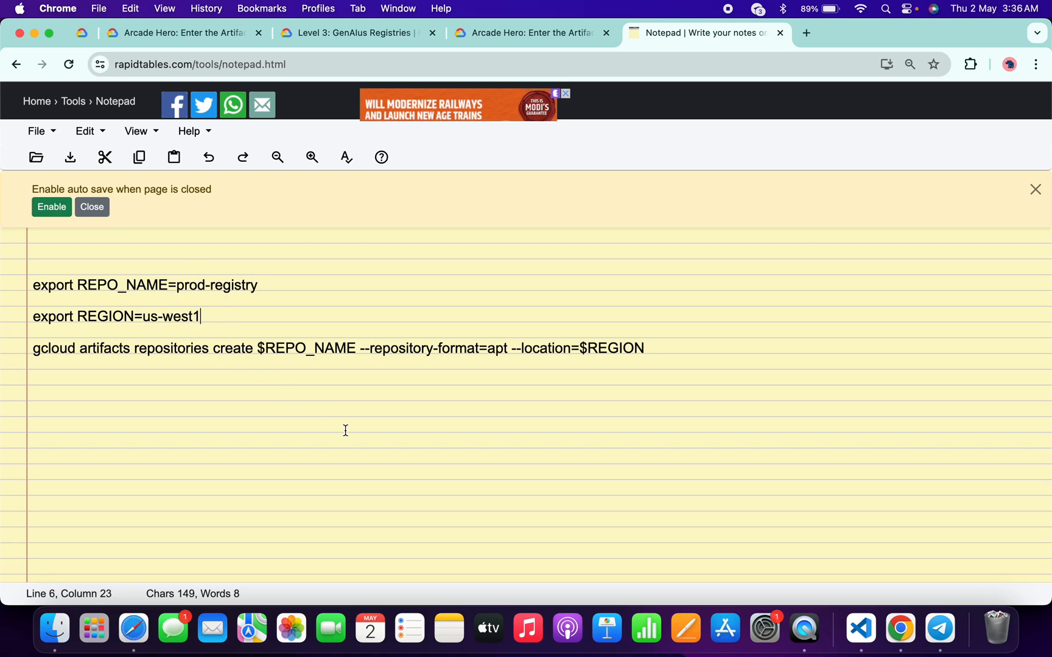
key("cmd+a")
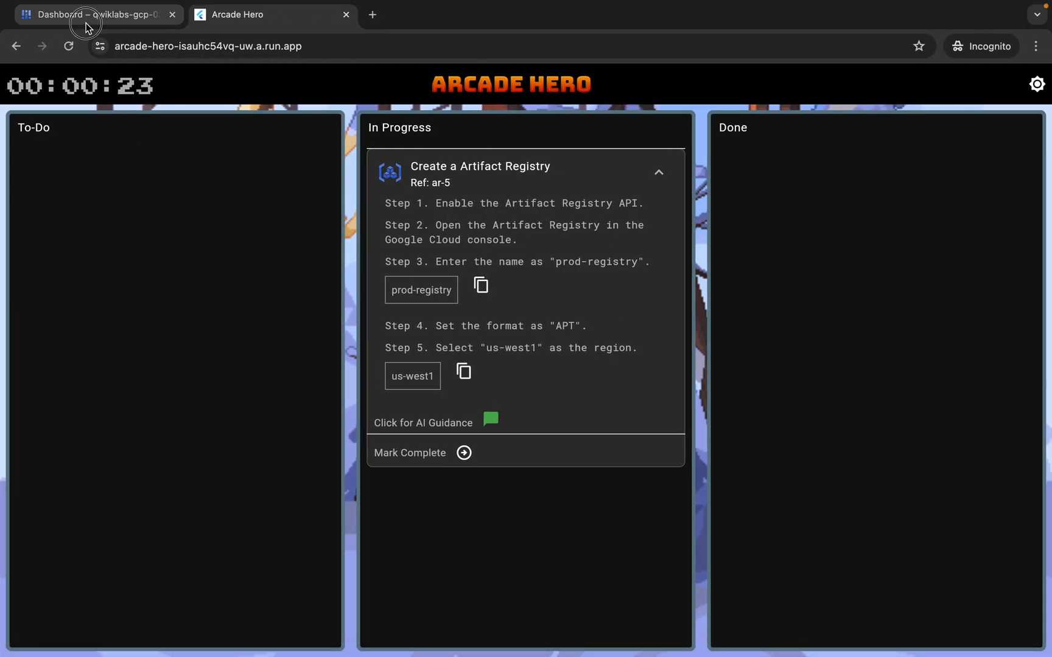
left_click(91, 15)
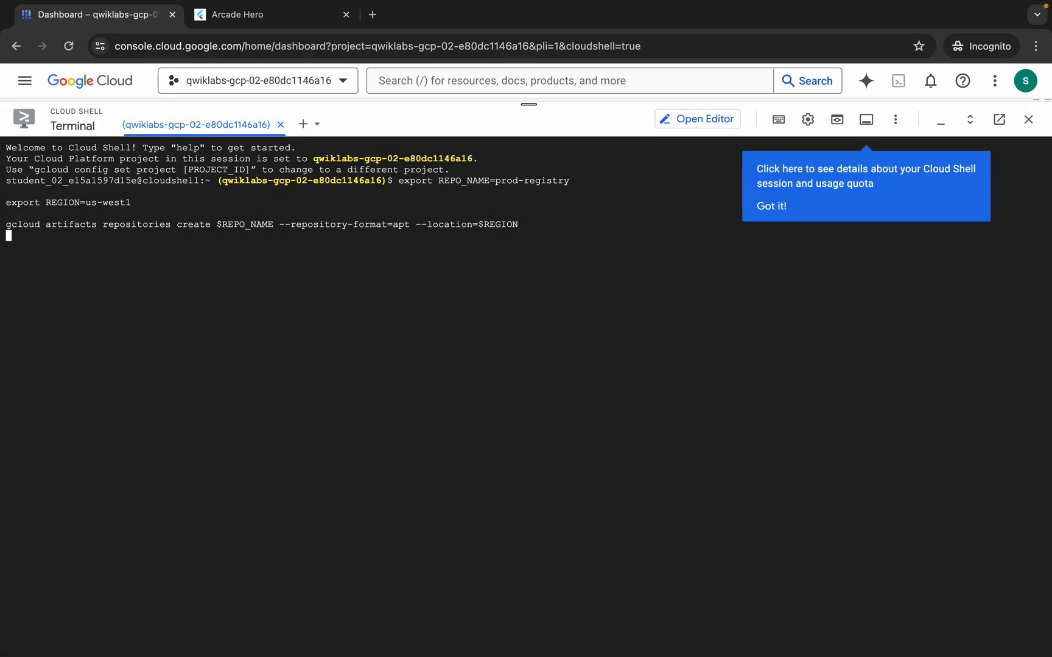
Run the pasted commands to create the APT repository prod-registry in us-west1
key("Enter")
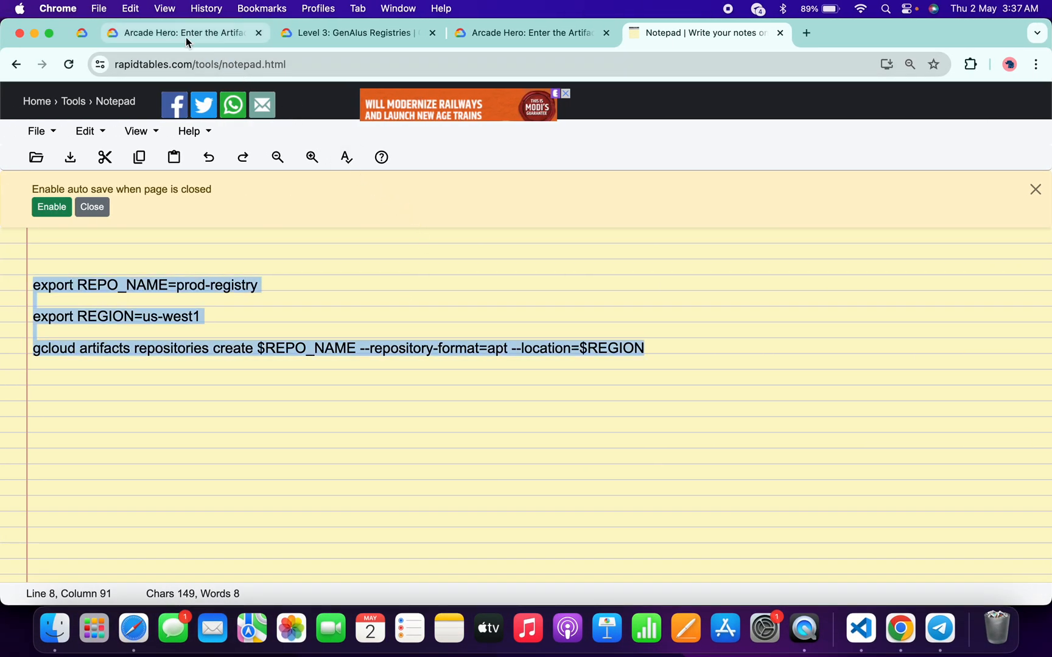
Check progress on the Fix this ticket checkpoint to score 100/100, then go to the Level 3 lab list
left_click(183, 32)
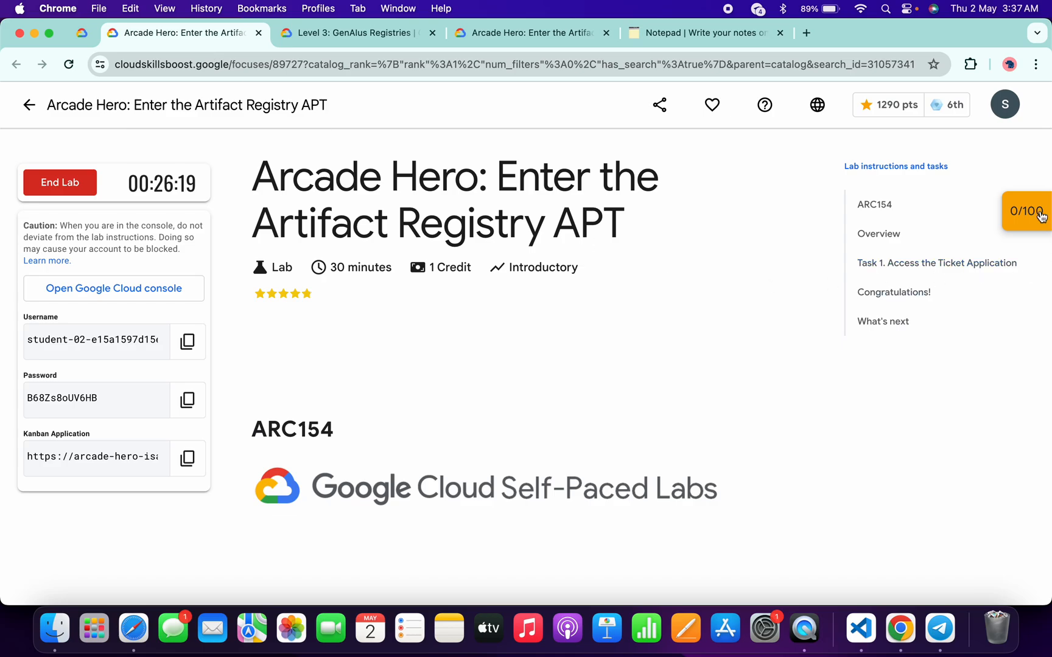
left_click(1028, 220)
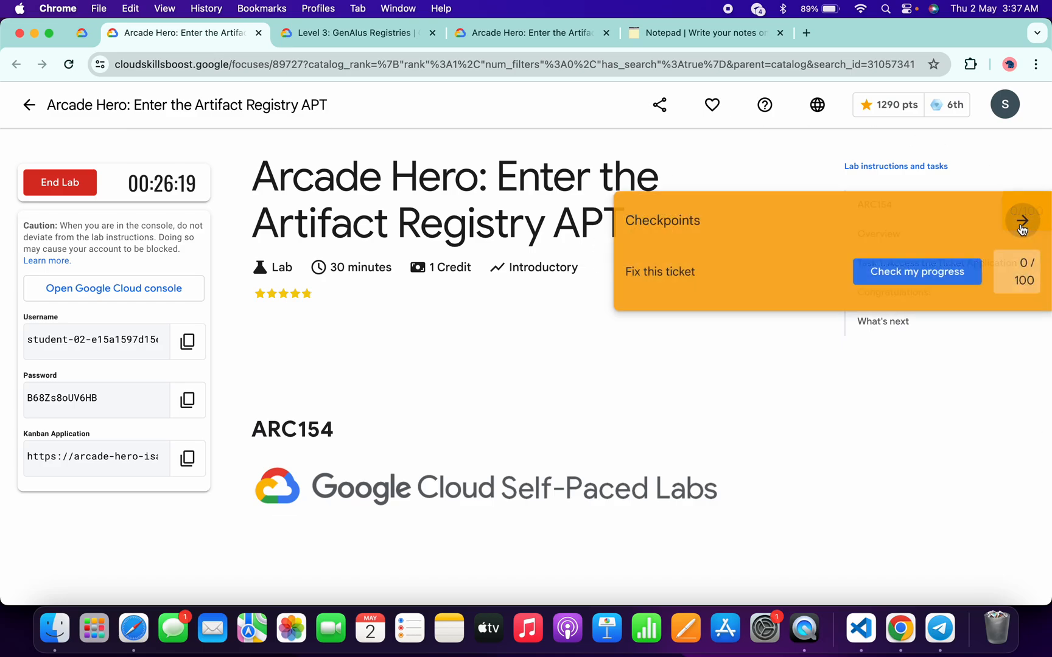
left_click(917, 272)
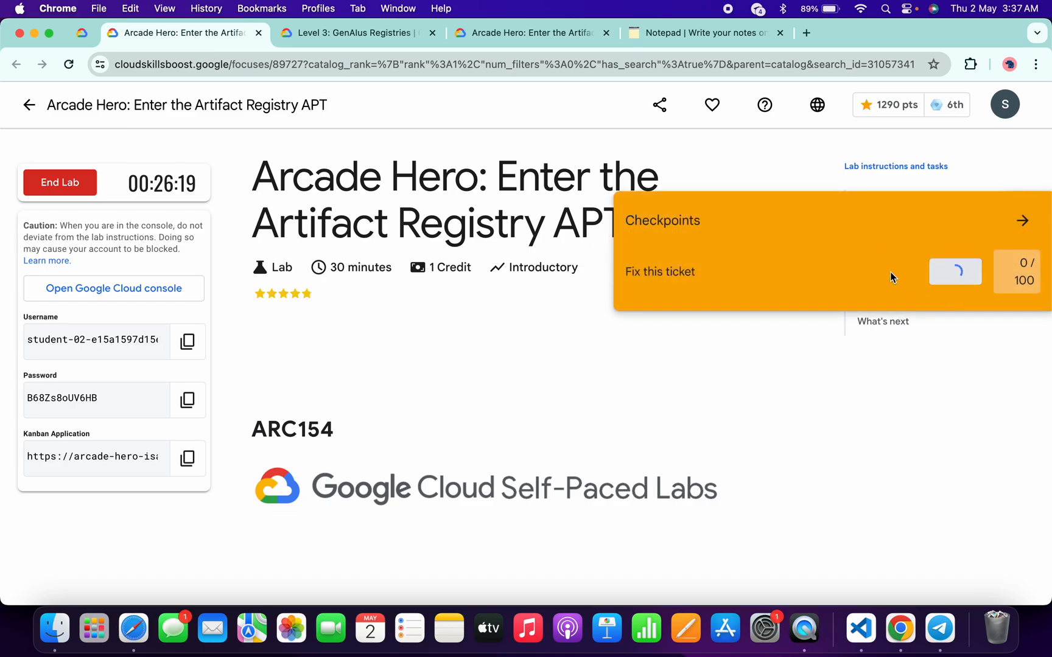
left_click(955, 271)
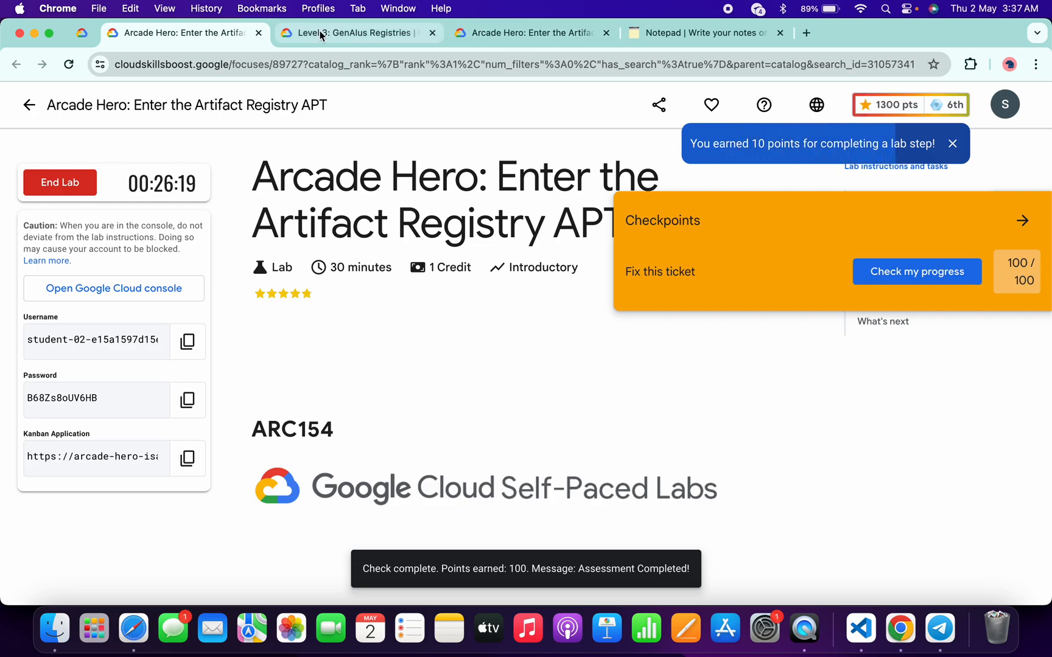
left_click(351, 33)
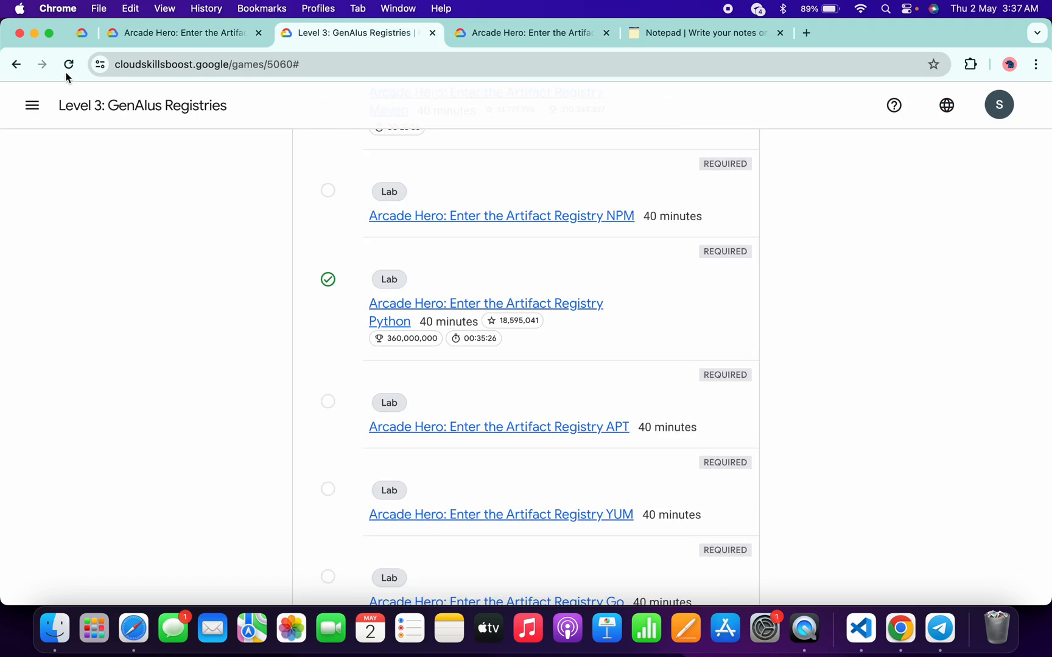
Reload the Level 3 list to see the APT lab's completed checkmark, then return to its lab page
left_click(69, 64)
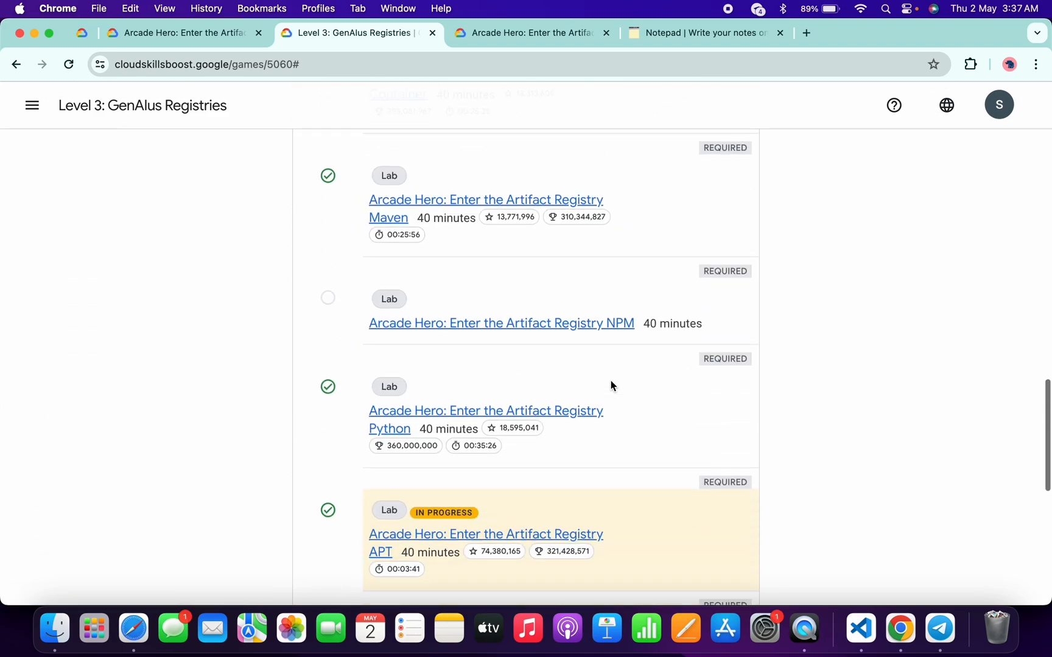
scroll("down", 3)
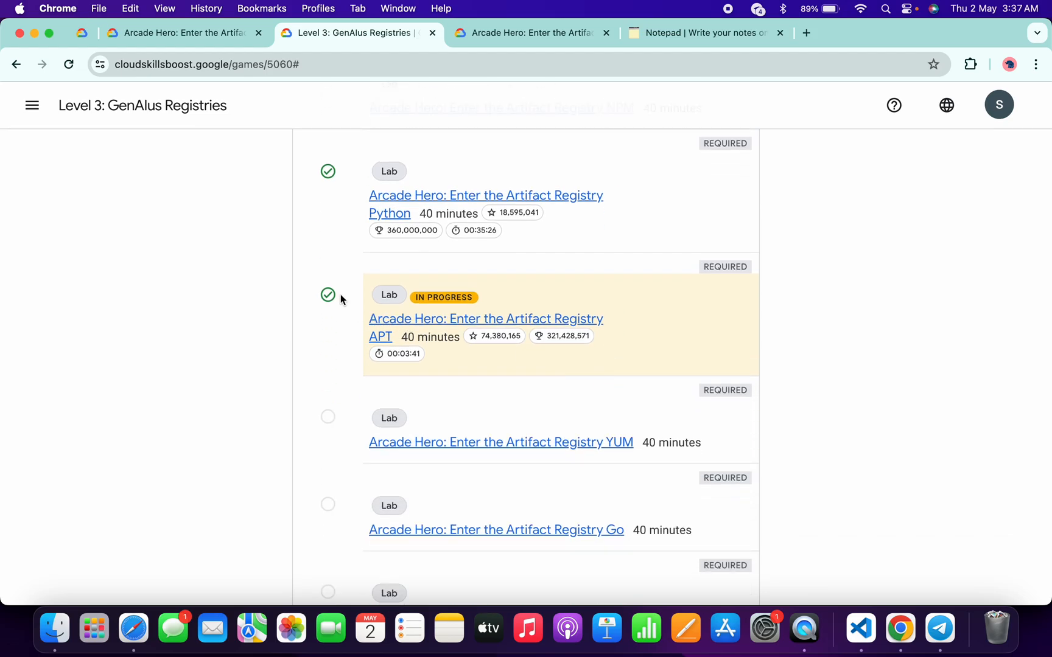
mouse_move(321, 272)
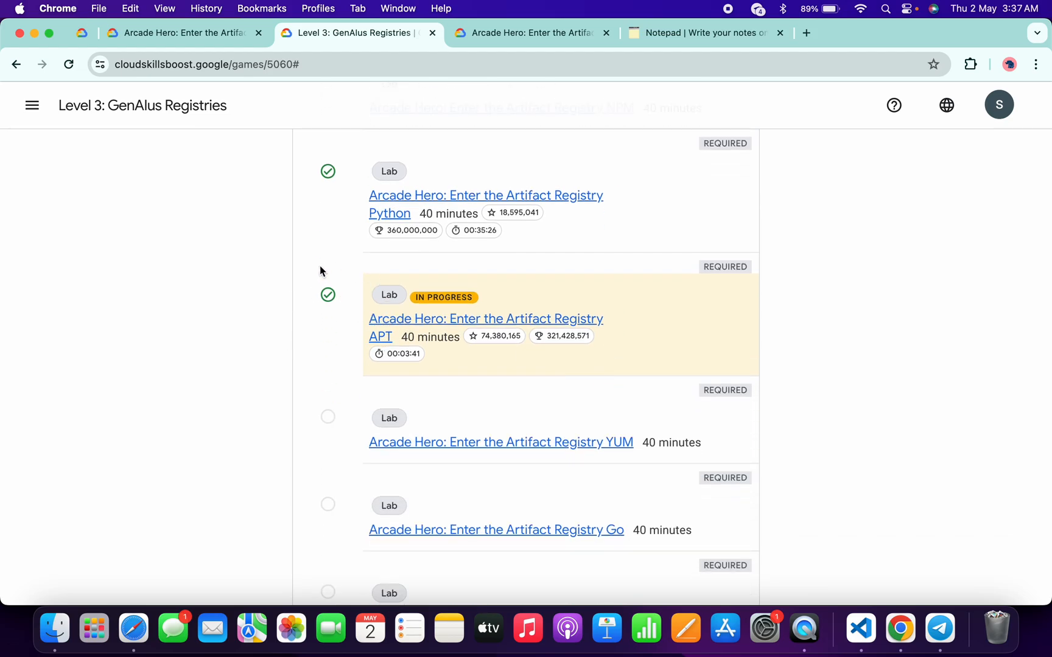
left_click(533, 33)
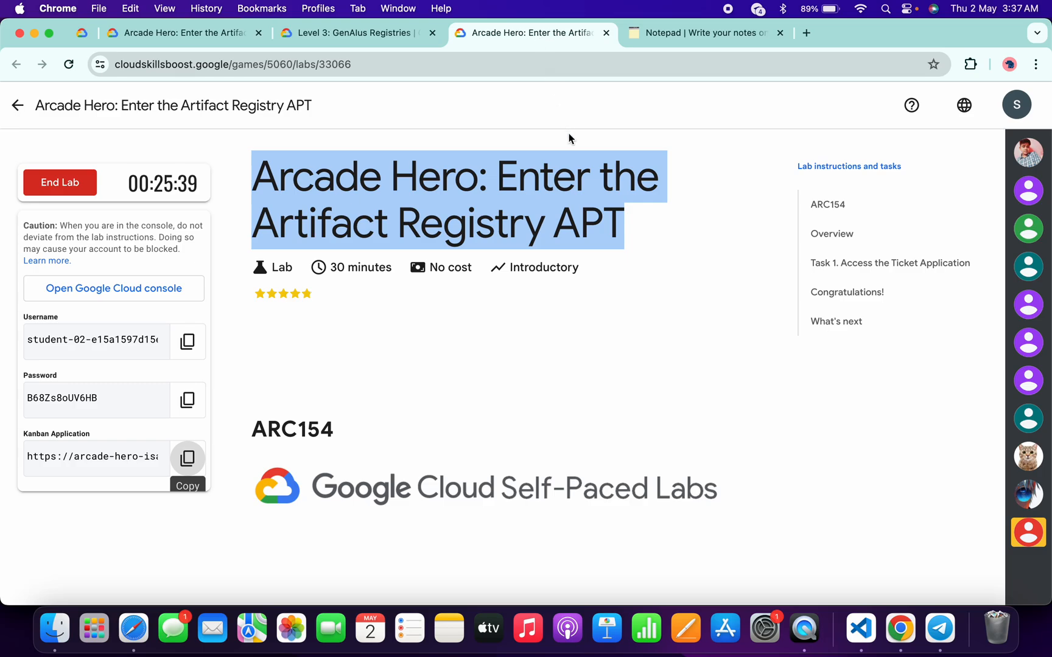